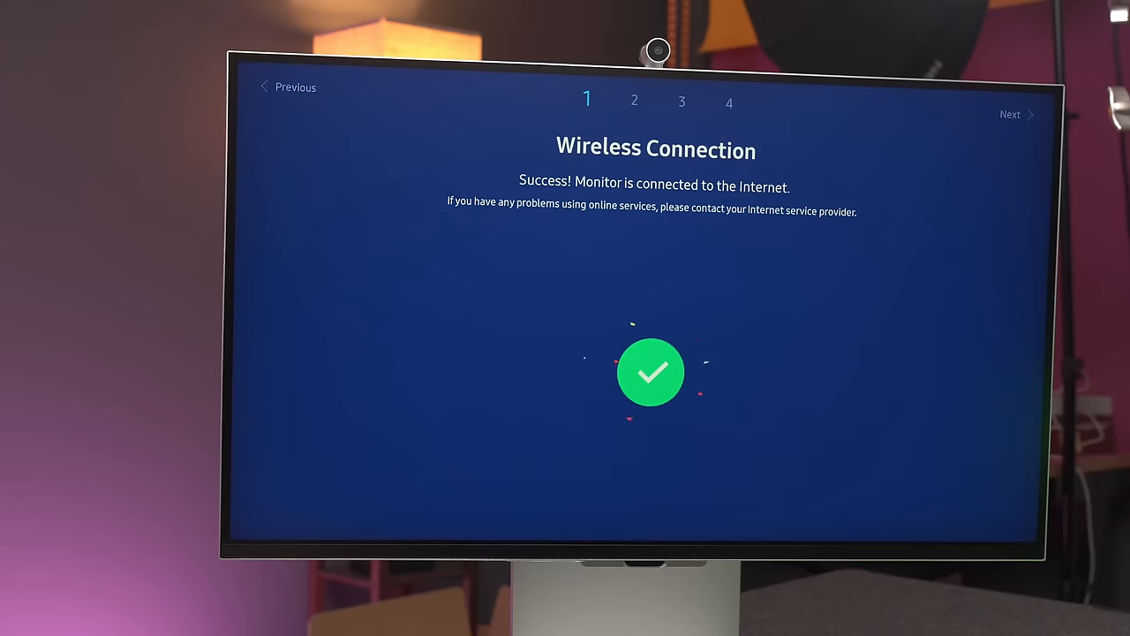
- Confirm the Wi-Fi connection succeeded and continue to Terms and Conditions, Privacy Policy
{"action": "left_click", "coordinate": [1010, 114]}
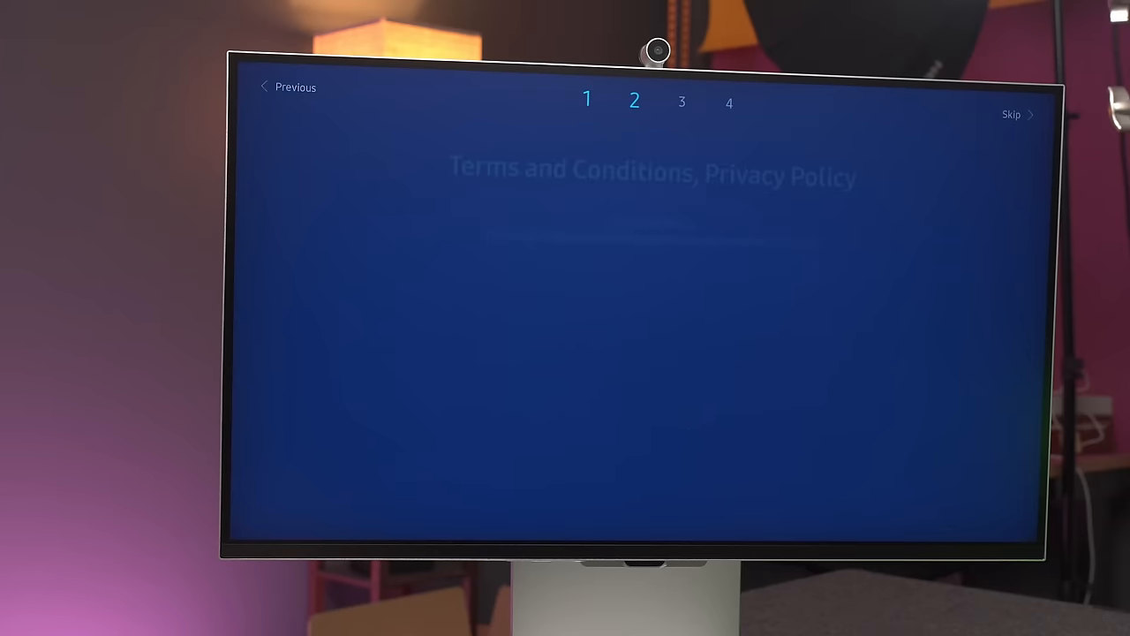